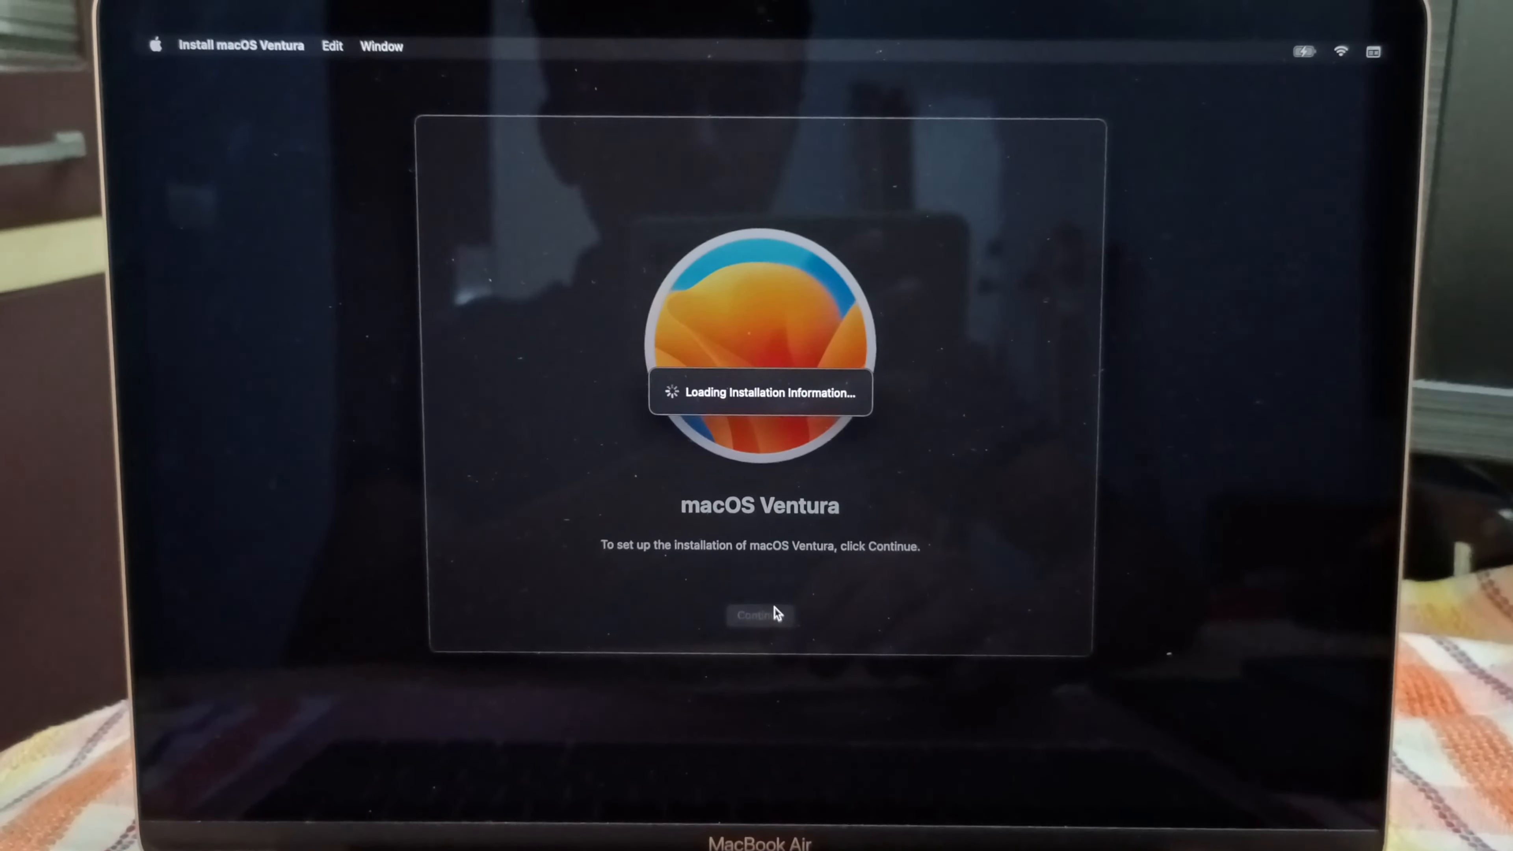
- Begin the macOS Ventura installer and choose Macintosh HD as the install disk
left_click(760, 616)
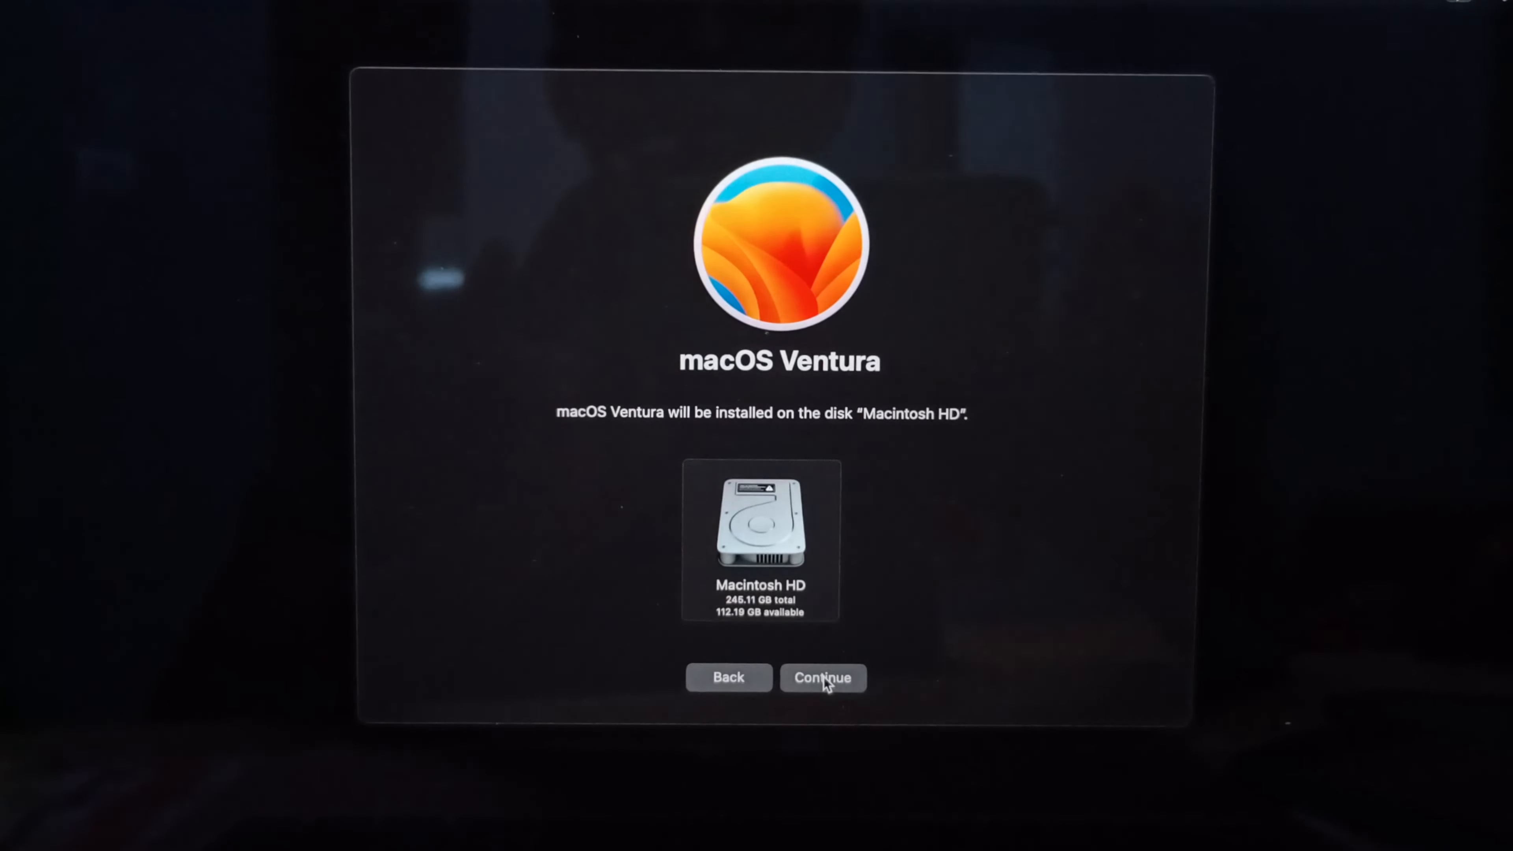
left_click(822, 677)
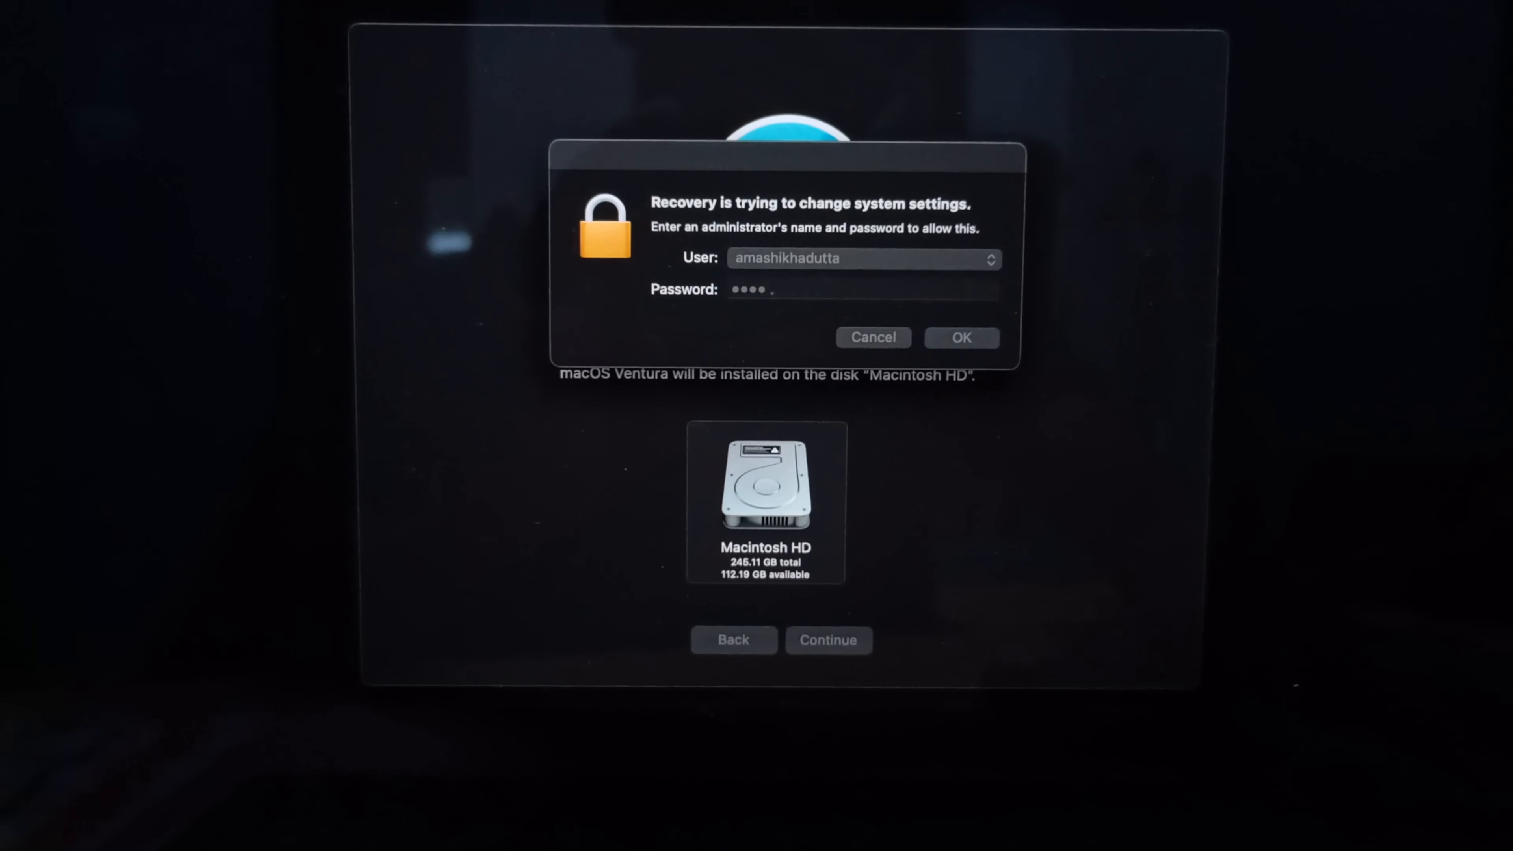
- Authorize the install, let Ventura reboot to the desktop, and view the home folder in Finder
left_click(959, 338)
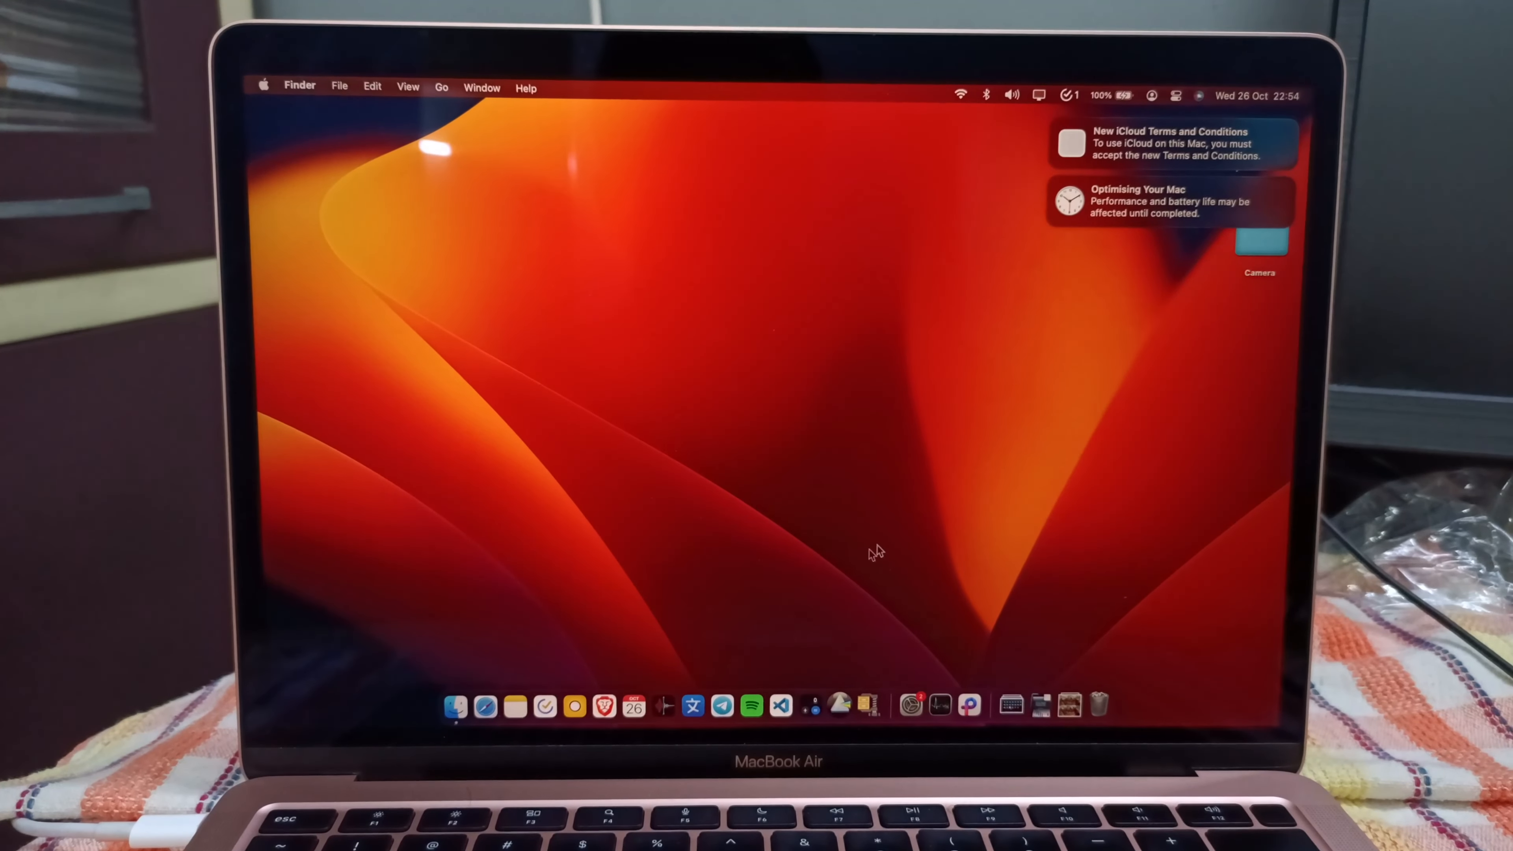
left_click(454, 705)
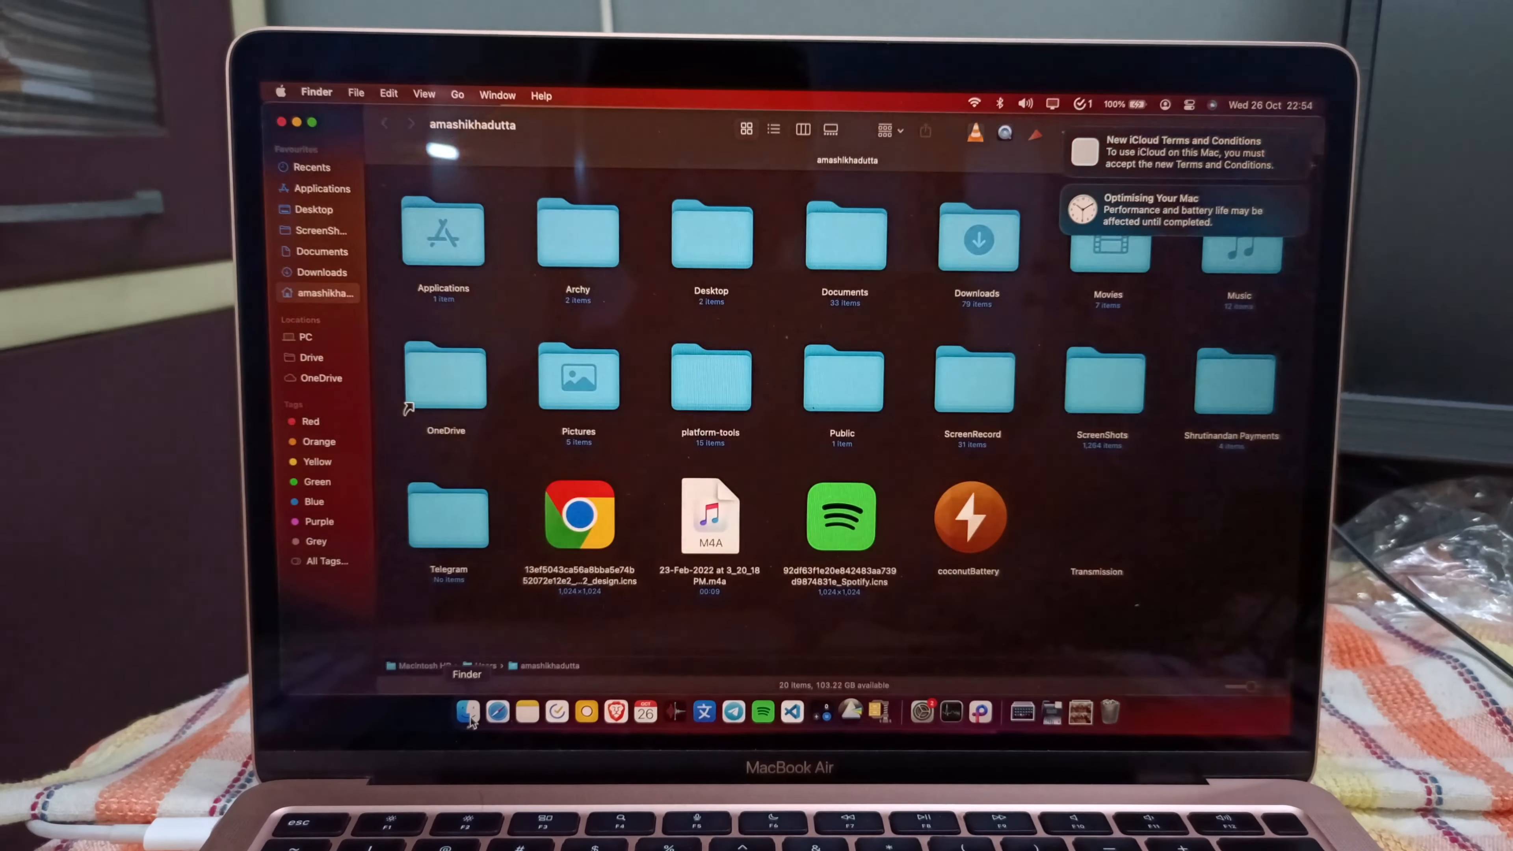